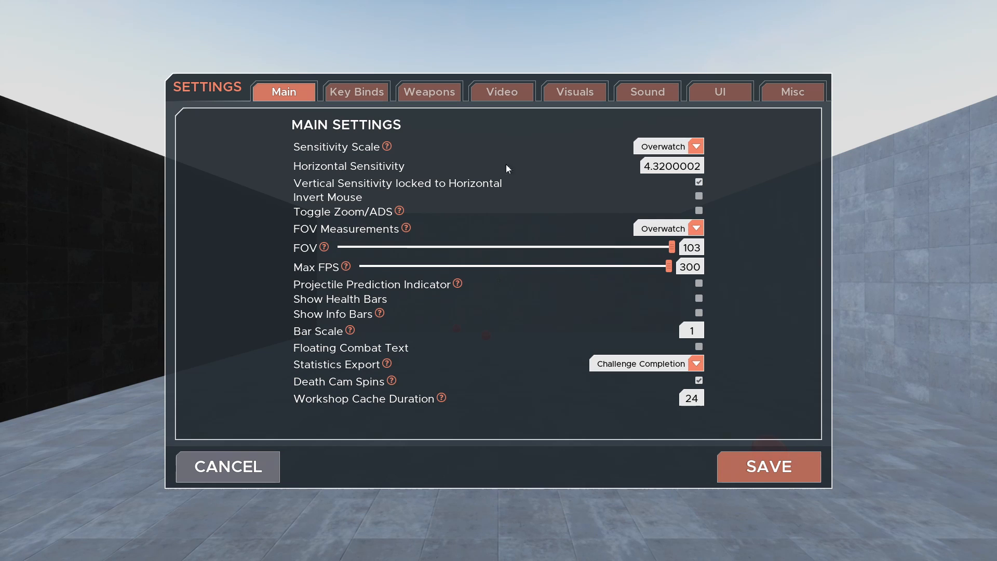
Set Sensitivity Scale to Fortnite Percent and FOV Measurement to Fortnite, then save.
click(698, 146)
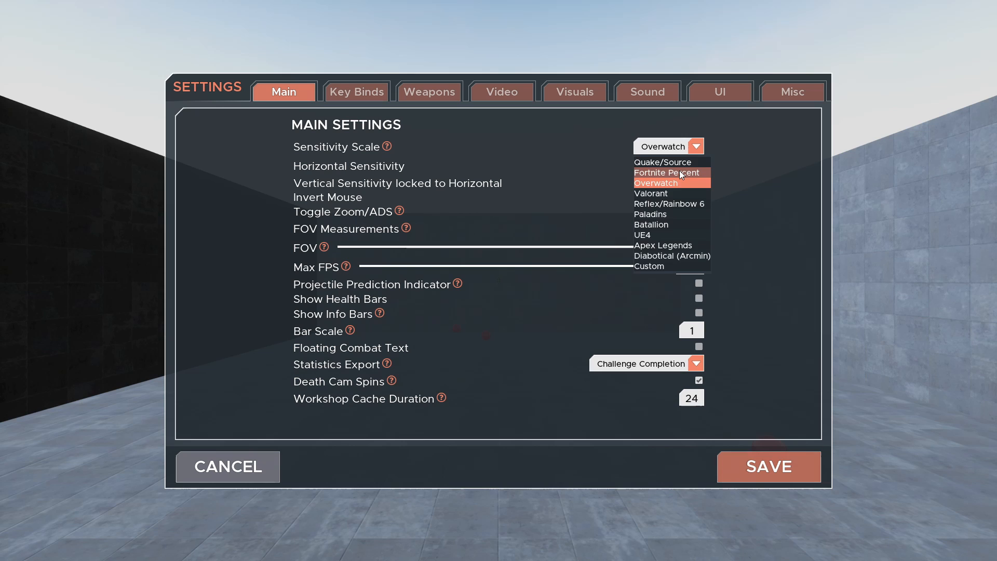
click(667, 173)
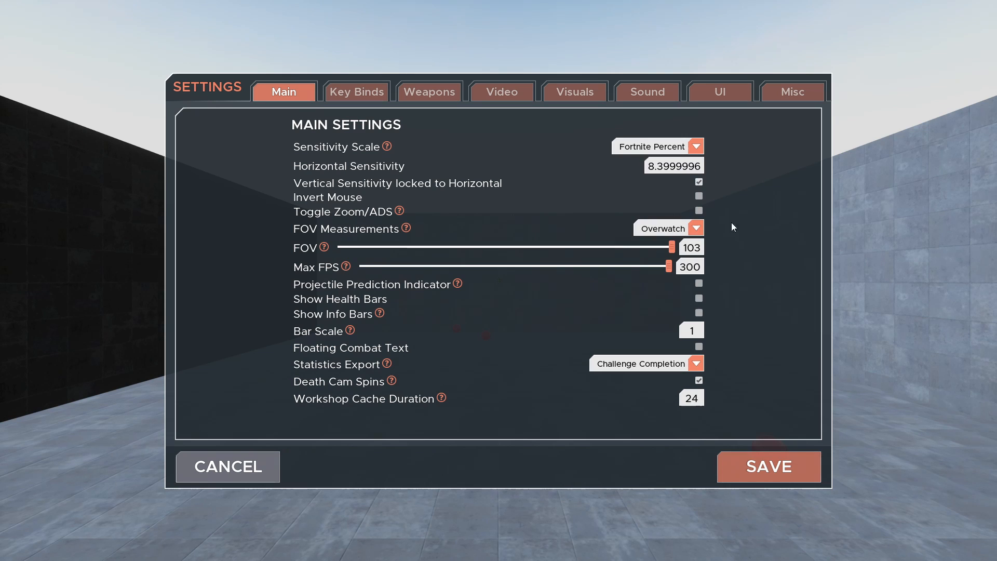
click(668, 228)
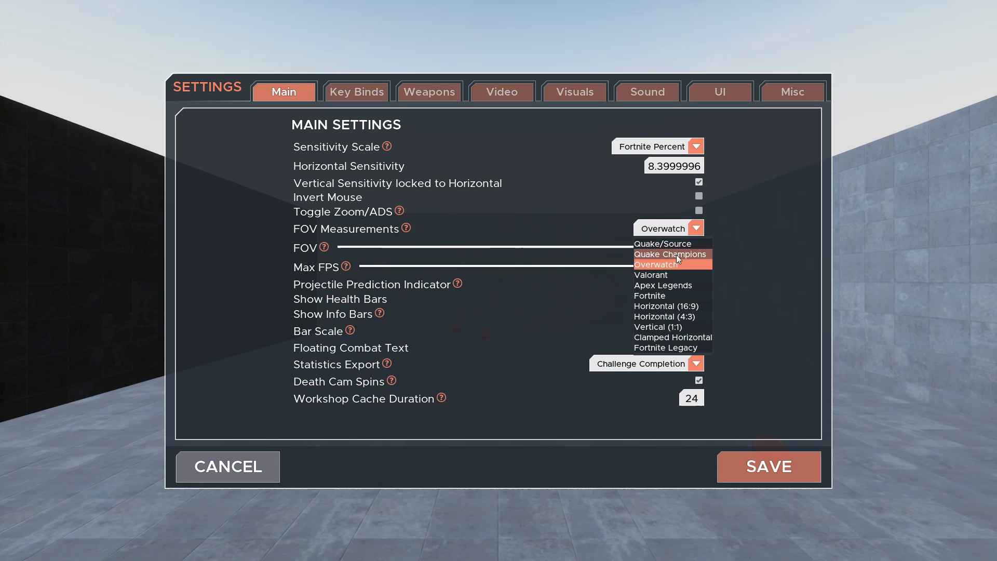
click(649, 294)
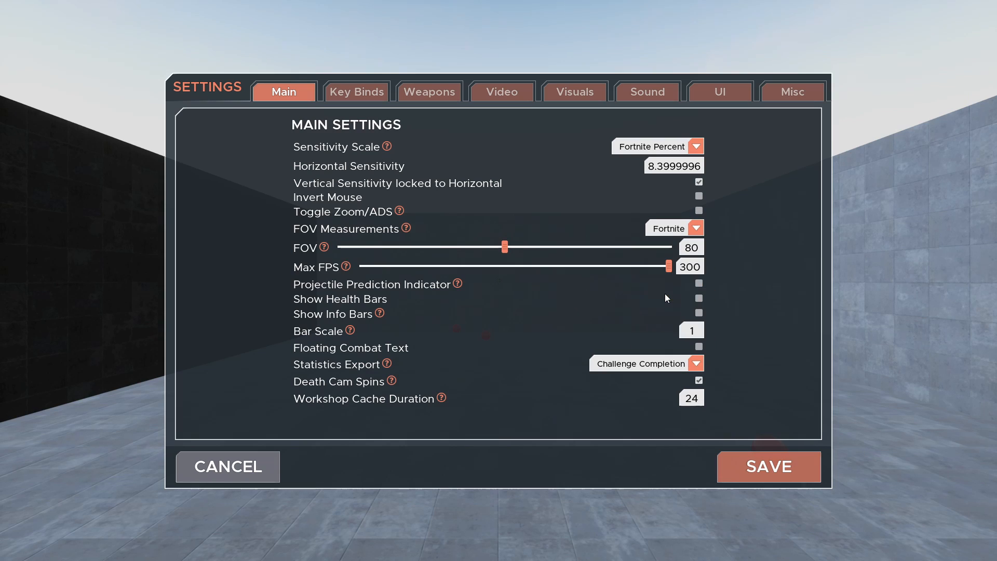
click(768, 466)
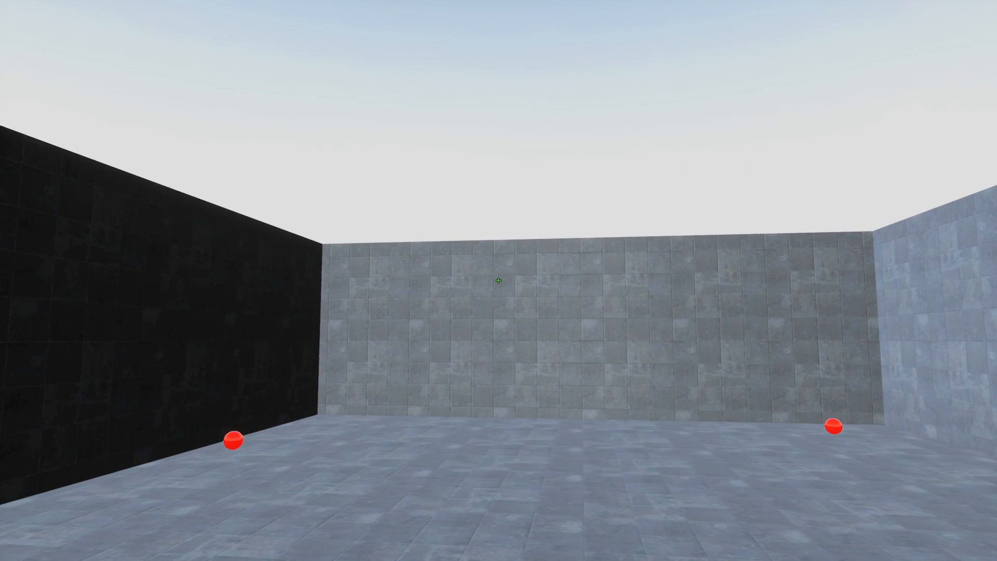
Reopen Settings from the main menu, review the Main tab, save and return to the arena.
key(escape)
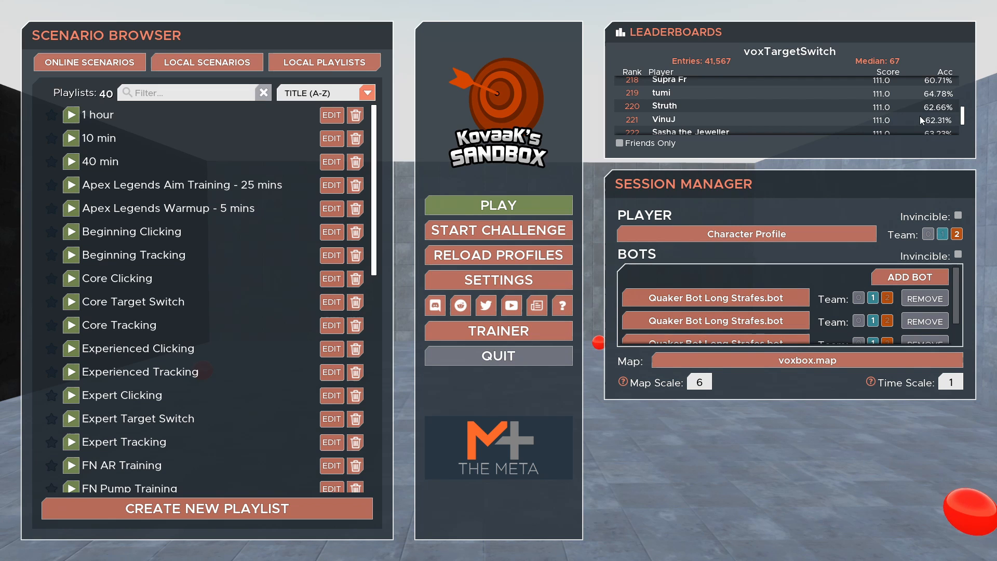
click(498, 279)
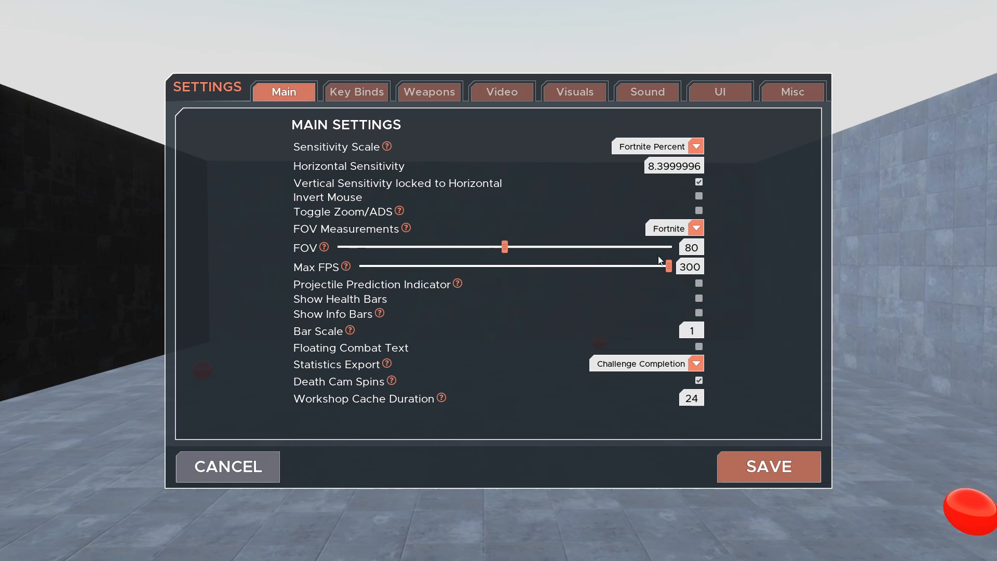
click(667, 227)
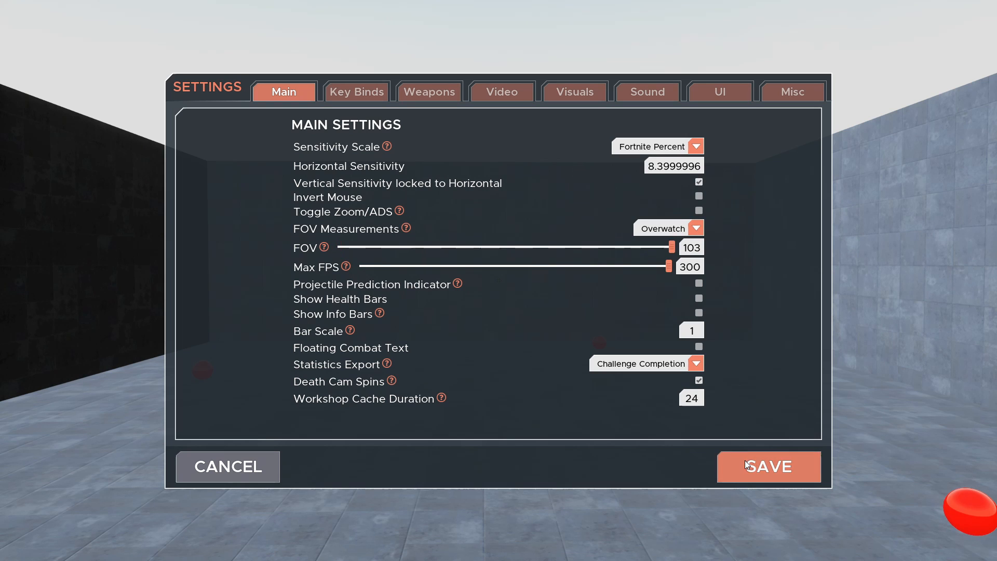
click(769, 466)
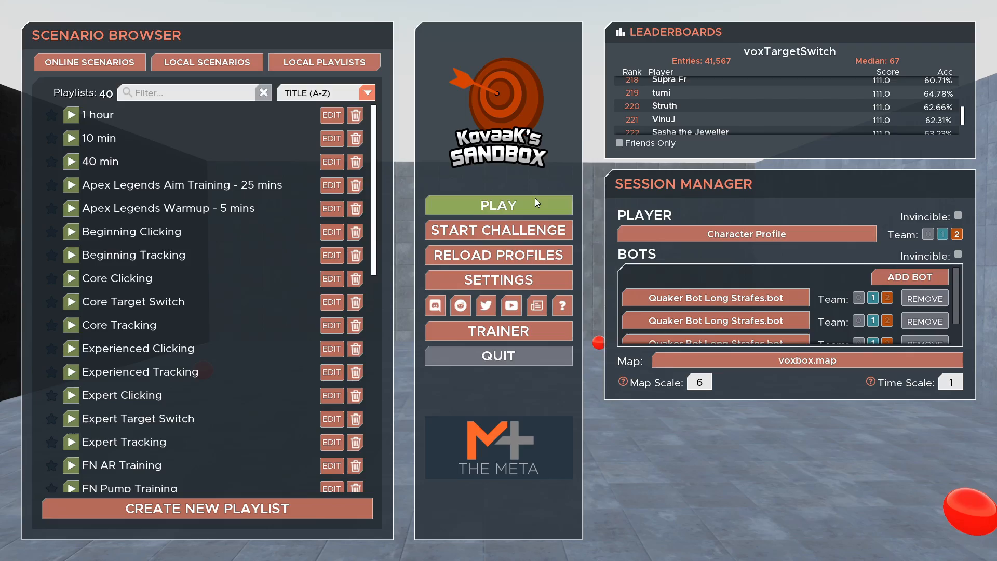
click(497, 205)
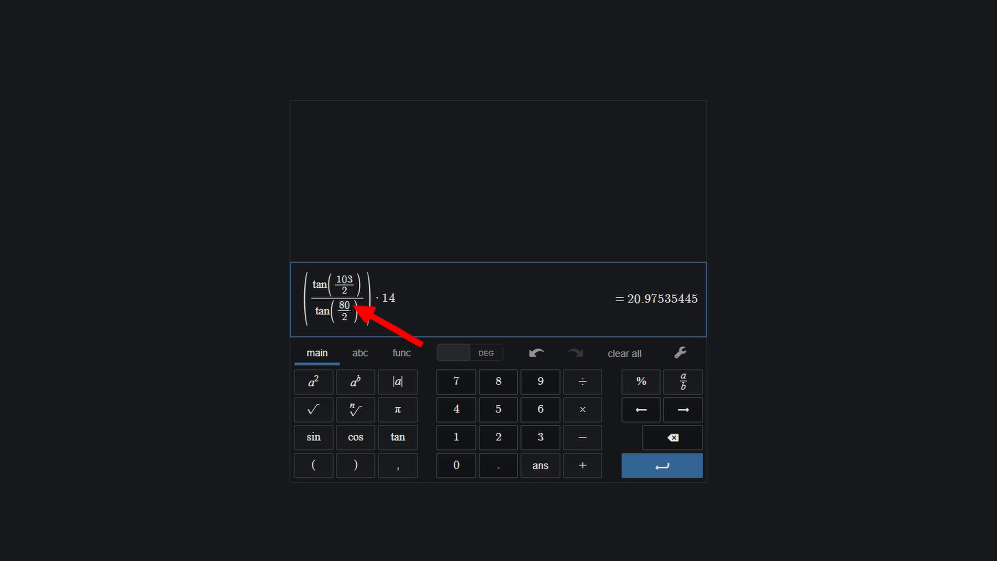
Highlight the 80 denominator and the 14 multiplier in (tan(103/2)/tan(80/2))·14.
double_click(387, 298)
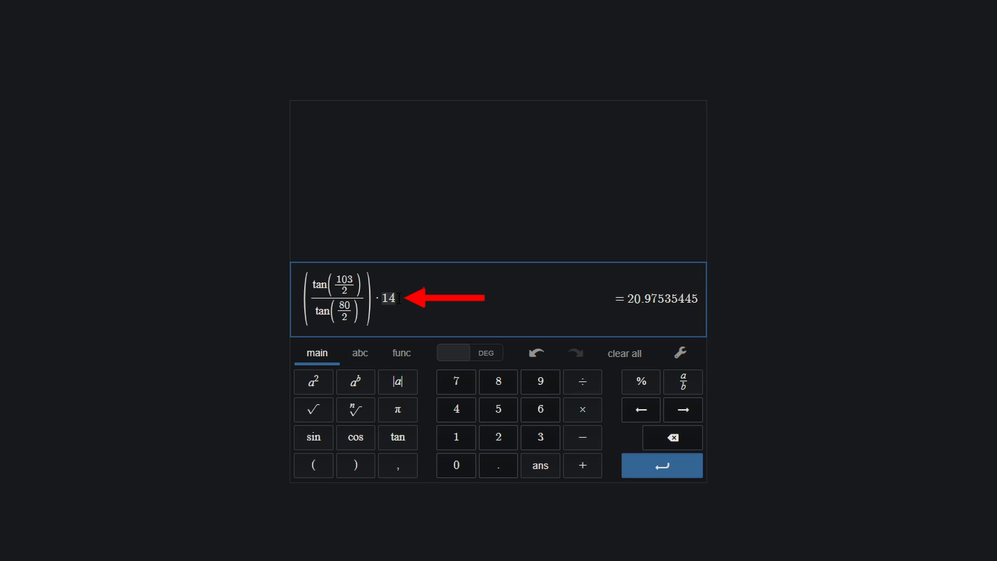
click(559, 312)
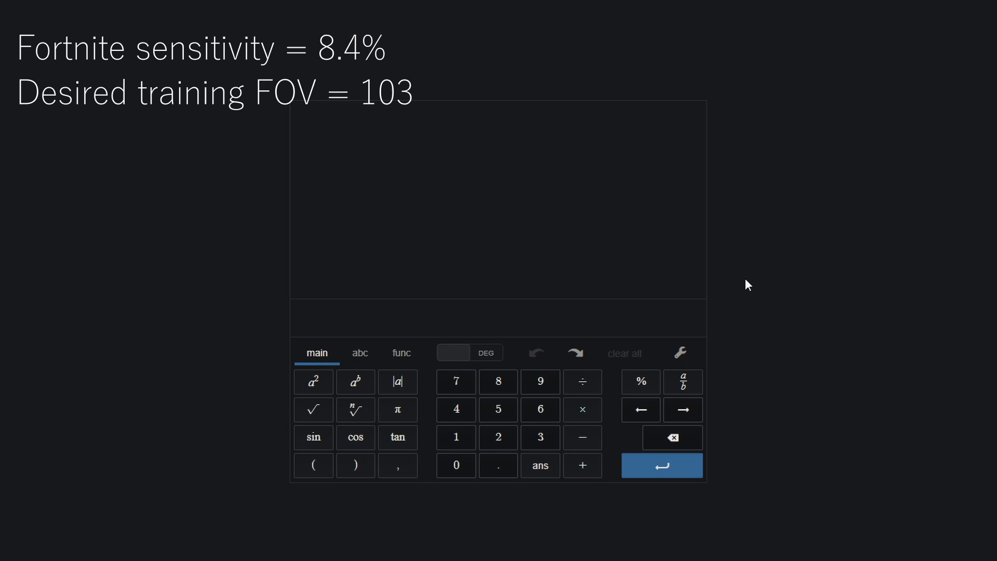
Enter (tan(103/2)/tan(80/2))·8.4, giving 12.58521267, and select the result to copy it.
text((tan(103/2)/tan(80/2))·14)
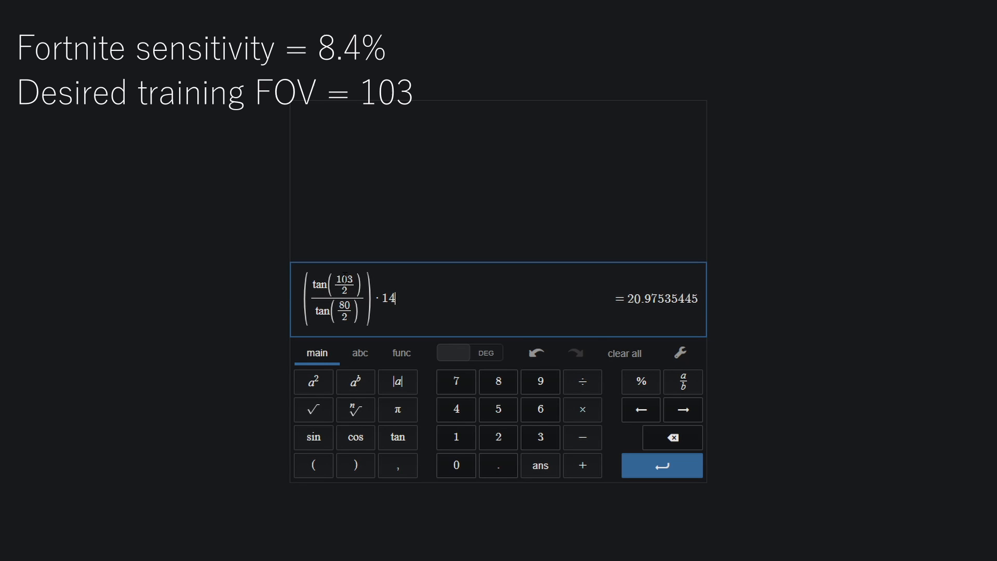
double_click(388, 298)
text(8.)
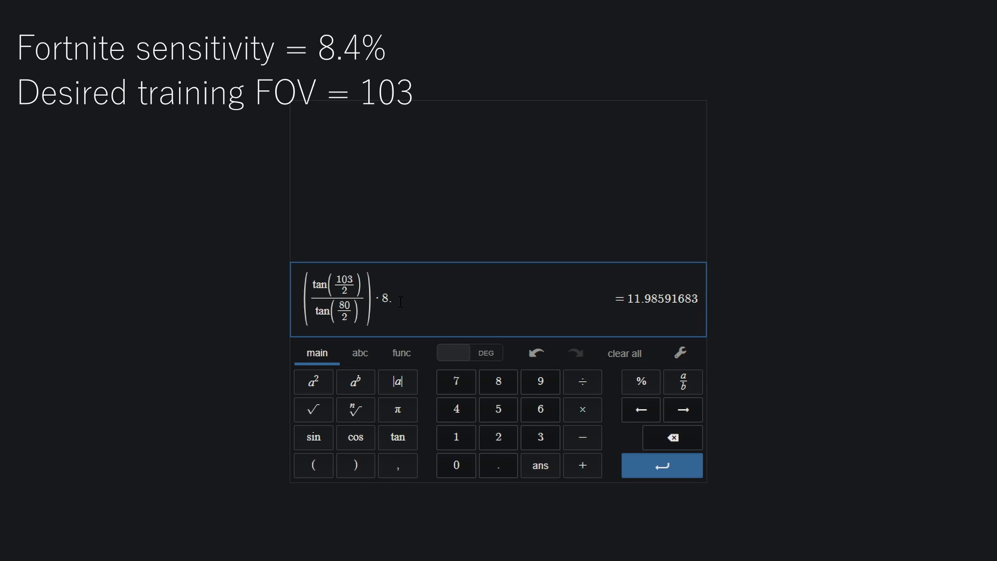
text(4)
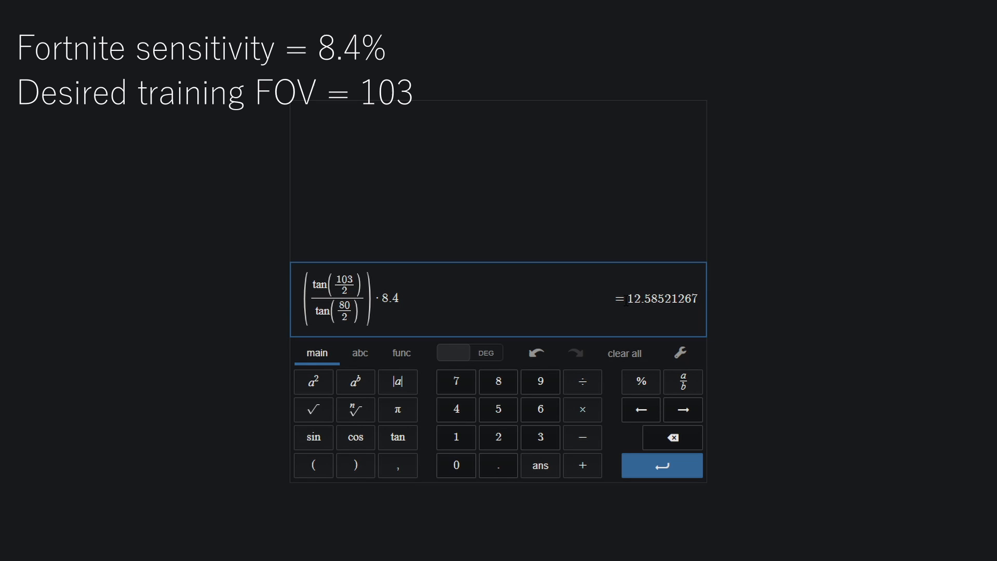
double_click(660, 298)
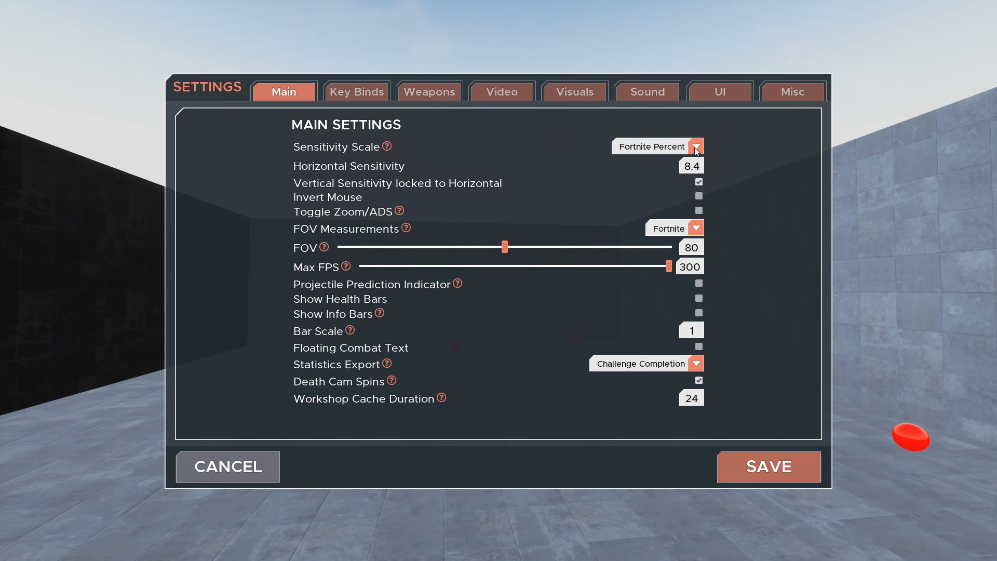
Set horizontal sensitivity to 12.58521267 and FOV to Overwatch 103, then save.
click(690, 166)
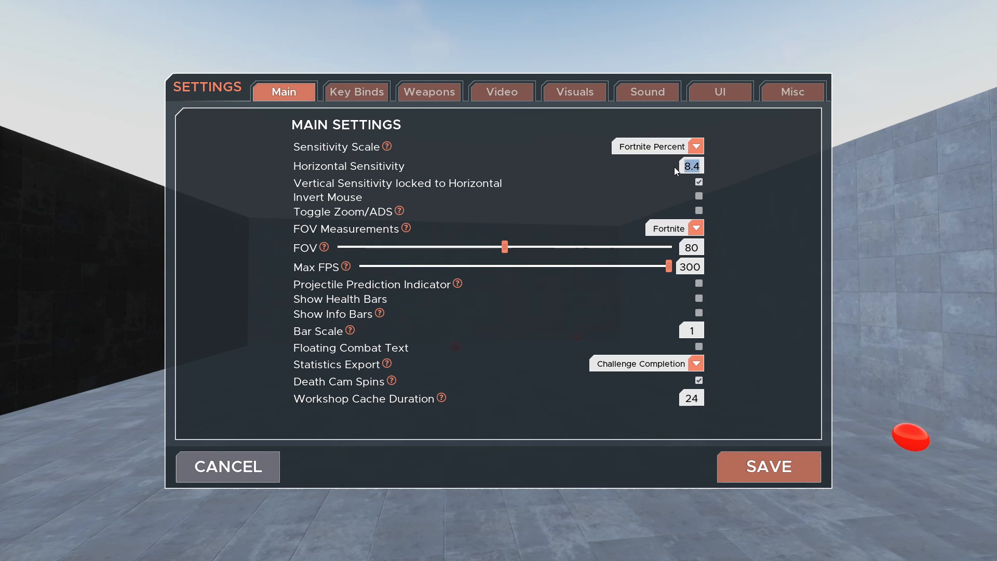
text(12.58521267)
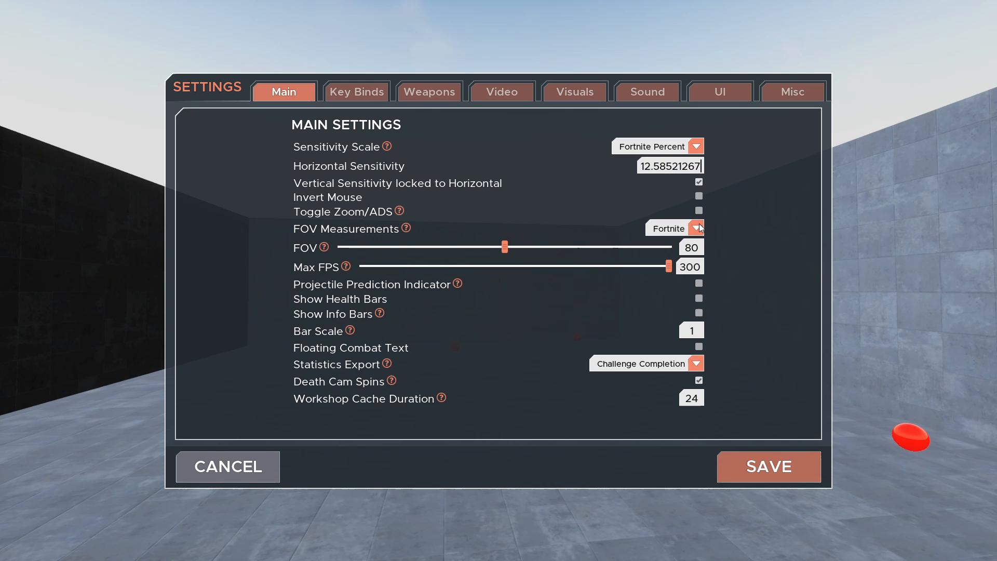
click(675, 228)
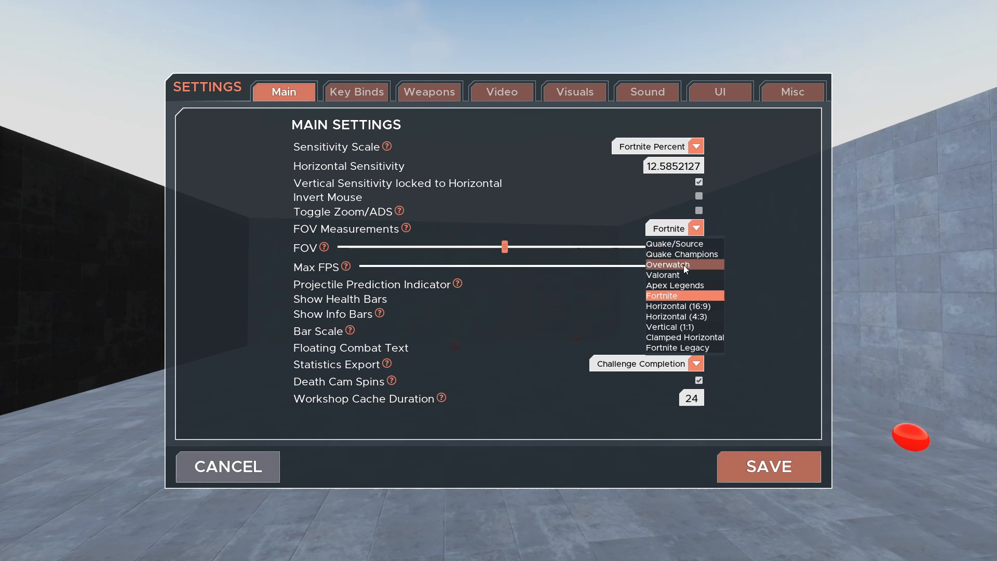
click(668, 265)
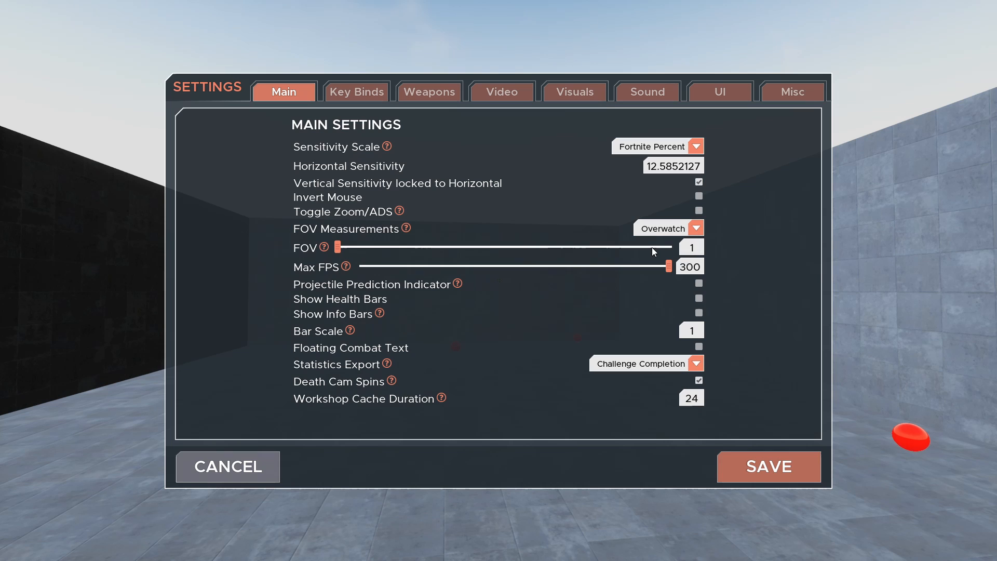
text(103)
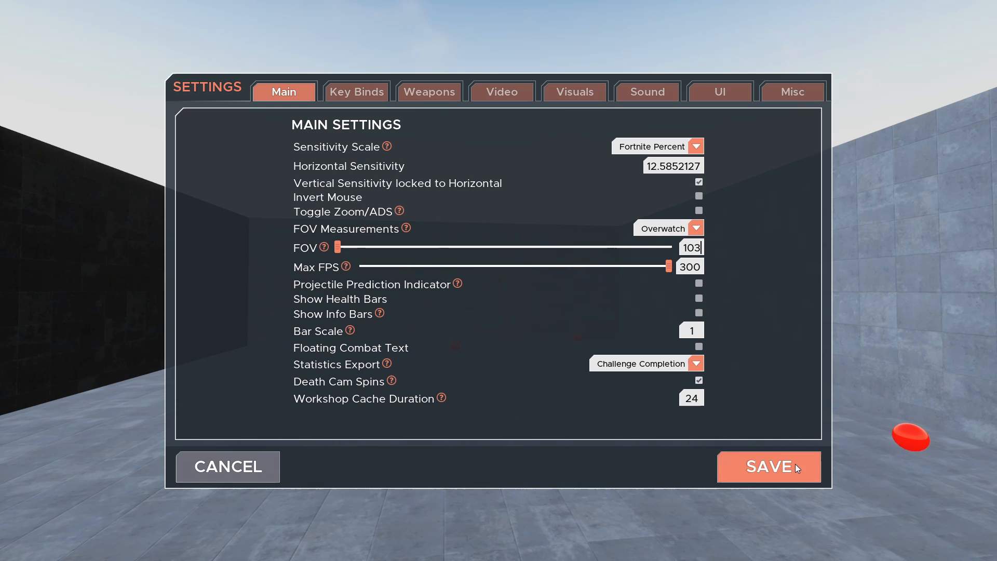
click(768, 466)
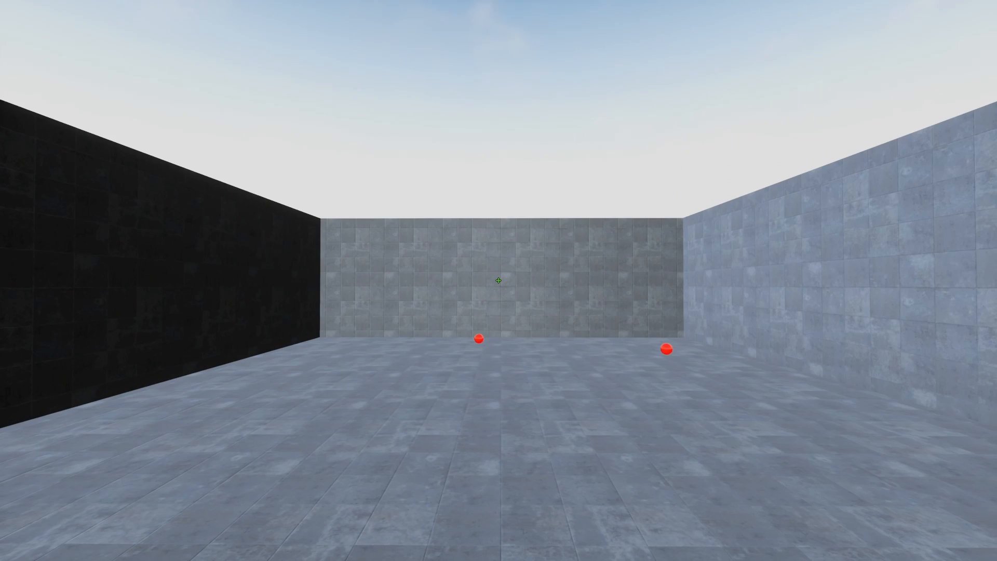